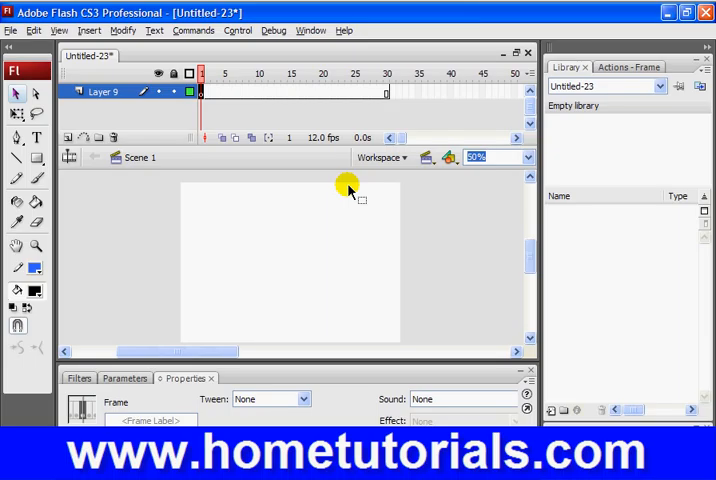
{"action": "mouse_move", "coordinate": [360, 310]}
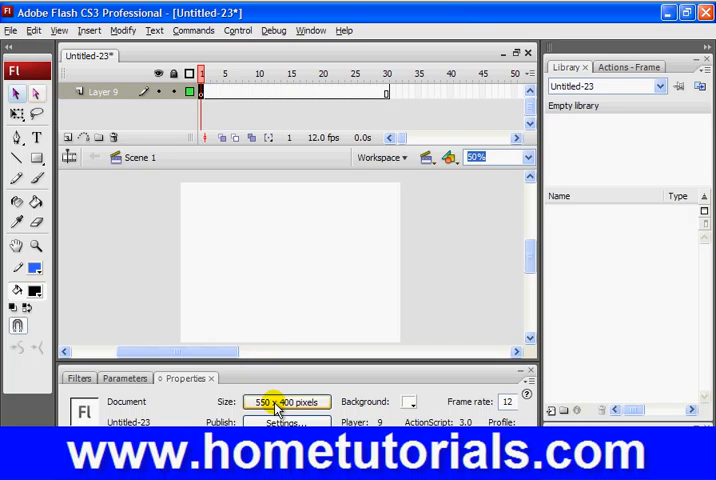
{"action": "left_click", "coordinate": [288, 402]}
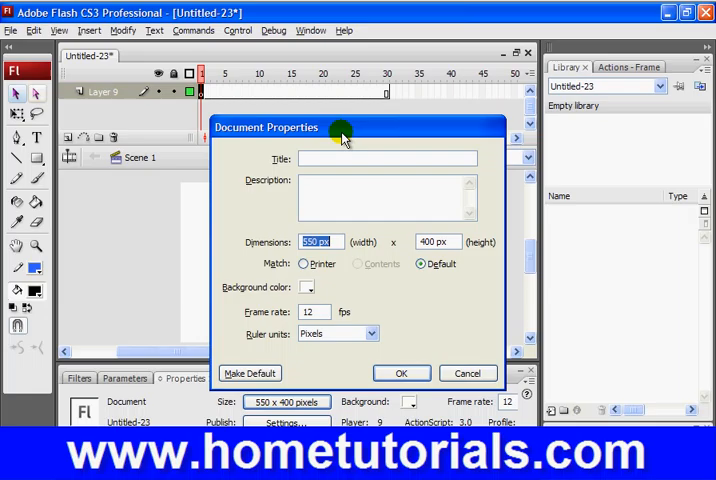
{"action": "mouse_move", "coordinate": [422, 350]}
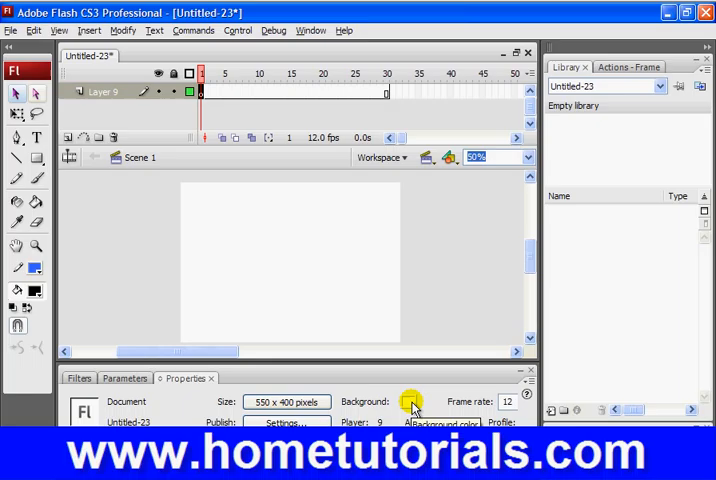
{"action": "left_click", "coordinate": [408, 400]}
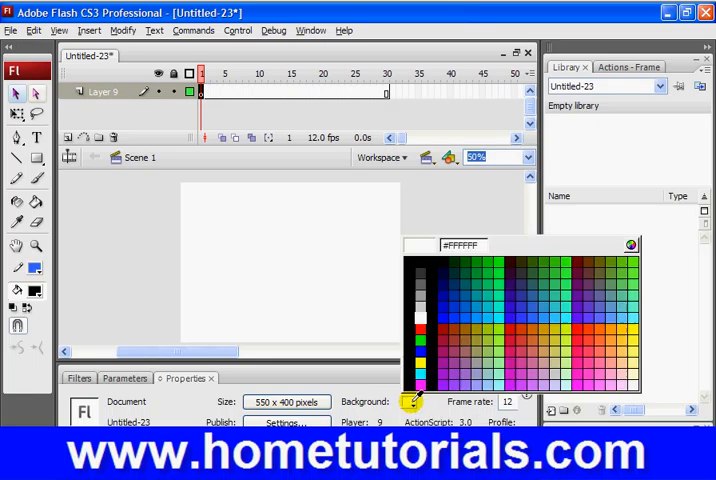
{"action": "left_click", "coordinate": [564, 336]}
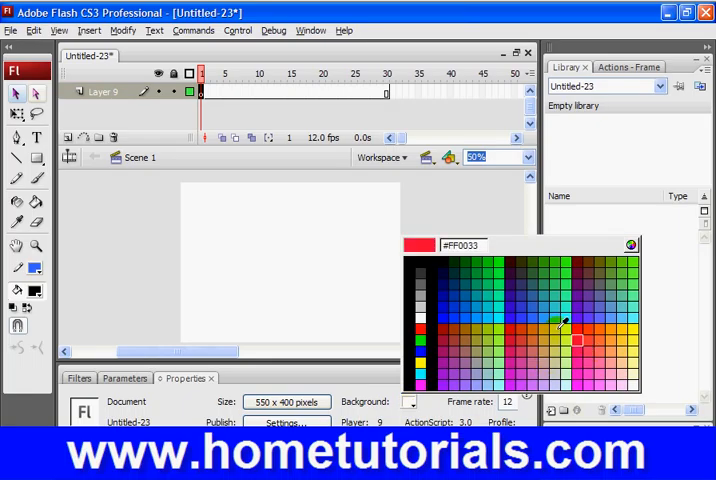
{"action": "left_click", "coordinate": [576, 272]}
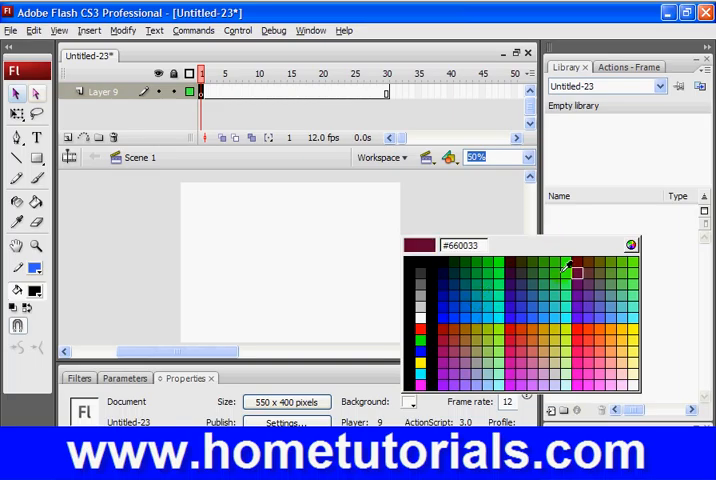
{"action": "left_click", "coordinate": [528, 246]}
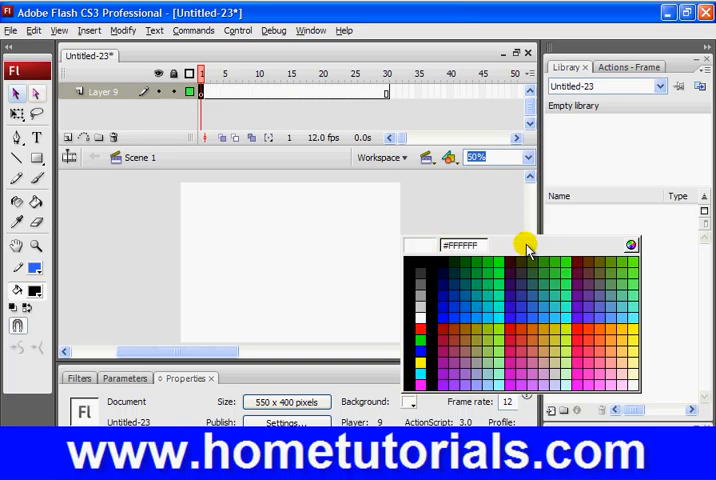
{"action": "left_click", "coordinate": [588, 338]}
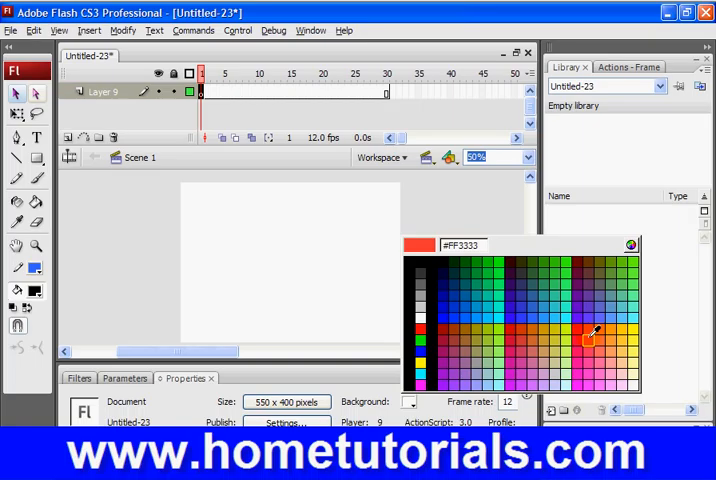
{"action": "left_click", "coordinate": [410, 308]}
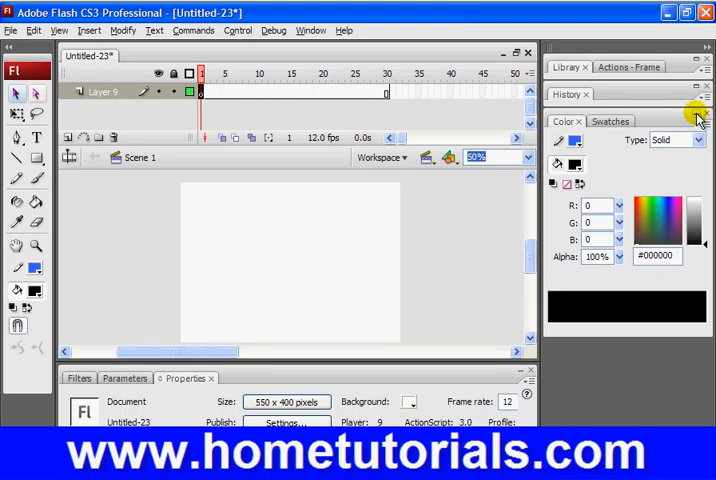
{"action": "mouse_move", "coordinate": [572, 140]}
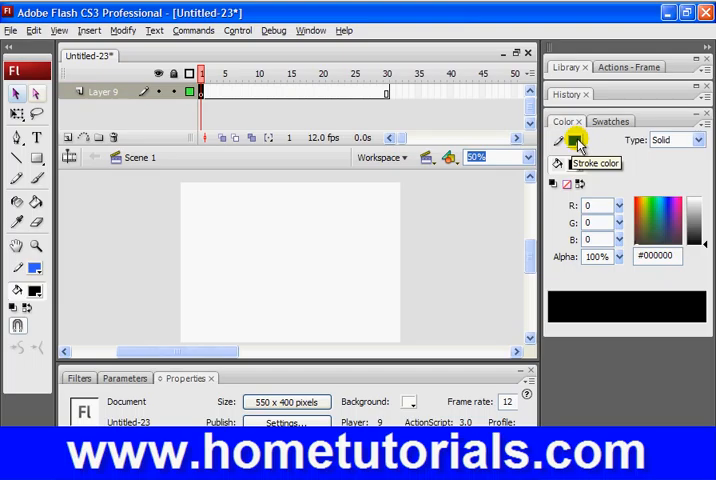
Step: Select the stroke colour swatch in the Color mixer to inspect its fill types
{"action": "left_click", "coordinate": [696, 140]}
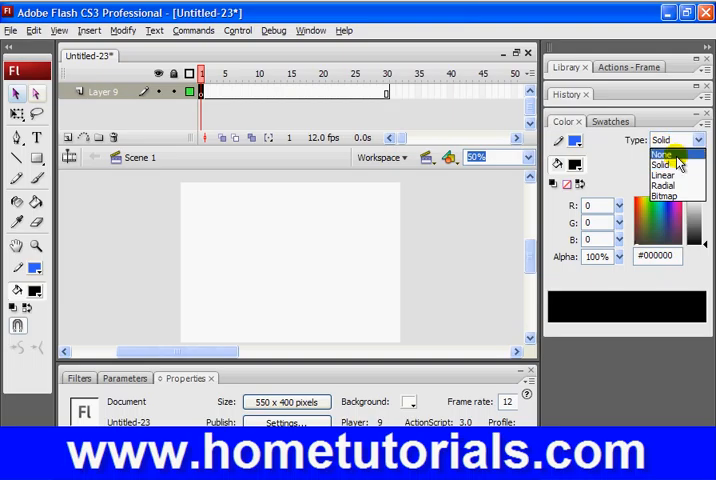
{"action": "mouse_move", "coordinate": [662, 164]}
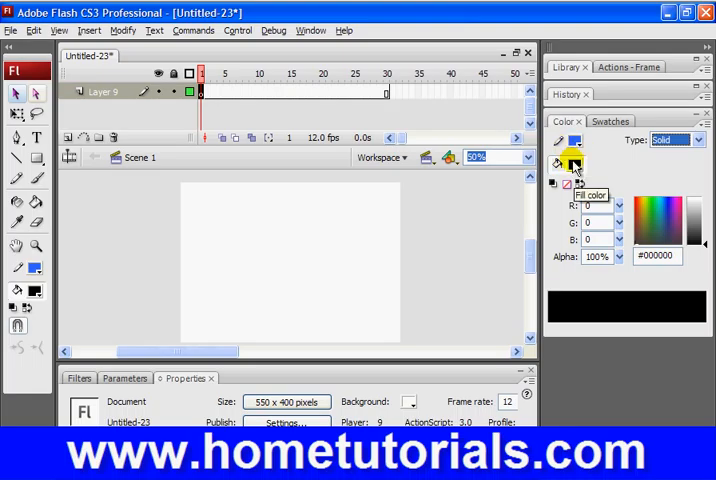
{"action": "mouse_move", "coordinate": [562, 148]}
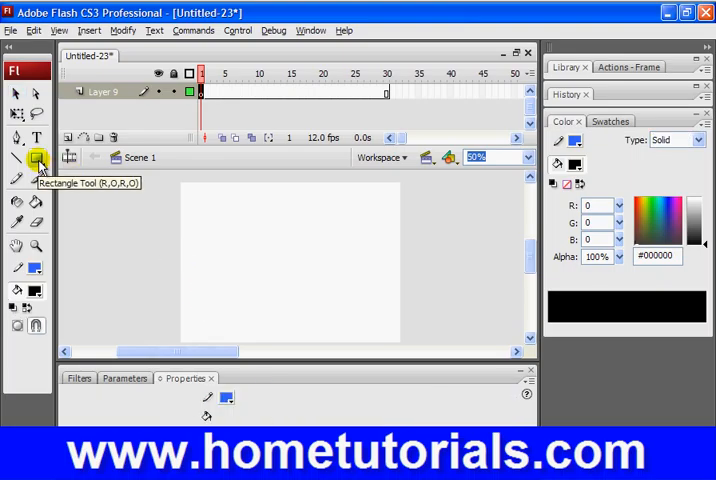
Step: Activate the Rectangle Tool (R) and set the current mixer colour to None
{"action": "left_click", "coordinate": [36, 158]}
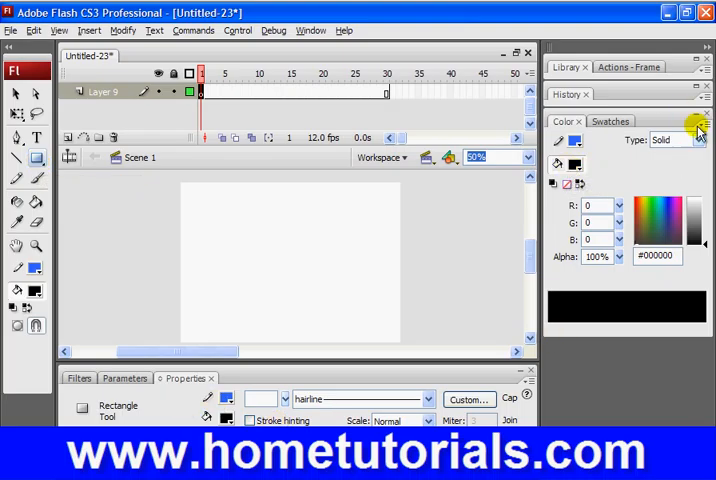
{"action": "left_click", "coordinate": [696, 140]}
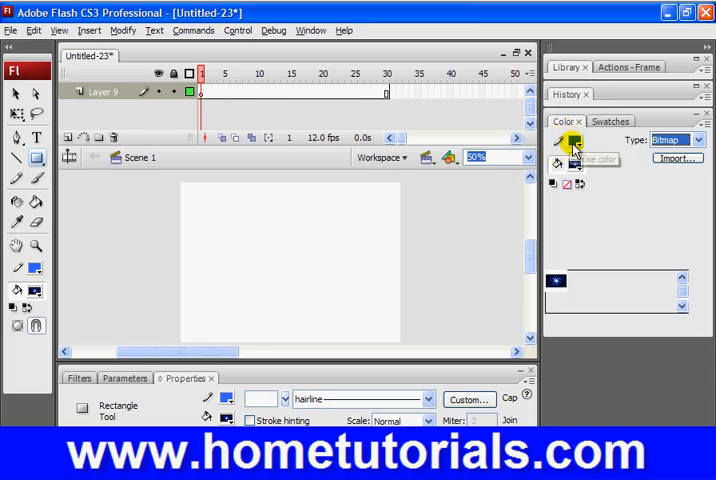
{"action": "mouse_move", "coordinate": [572, 142]}
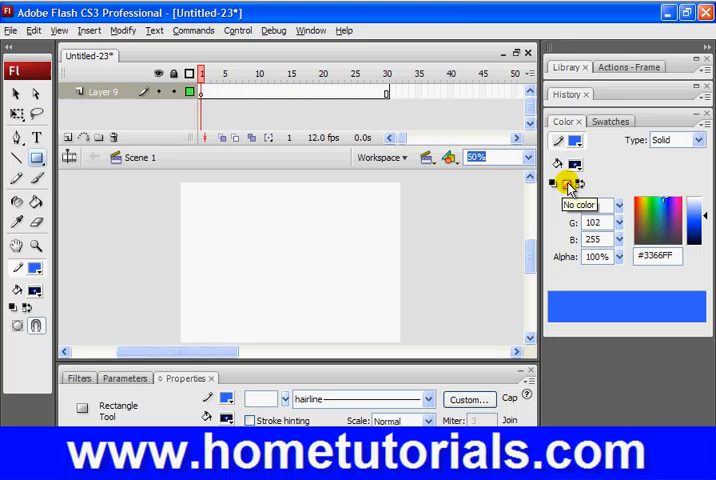
{"action": "left_click", "coordinate": [552, 184]}
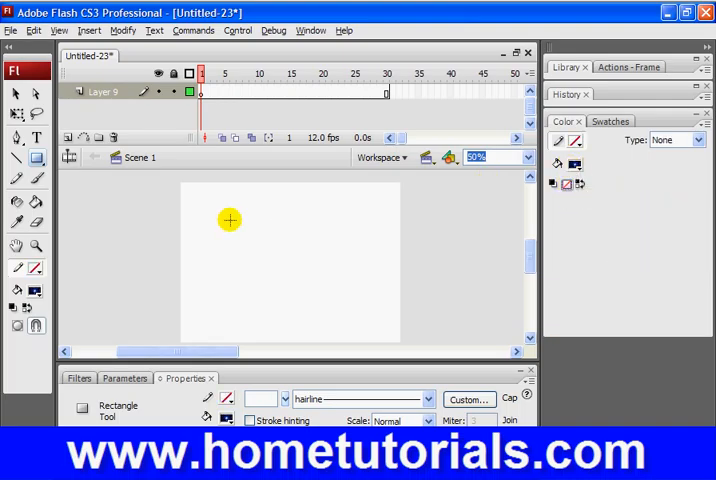
{"action": "mouse_move", "coordinate": [294, 292]}
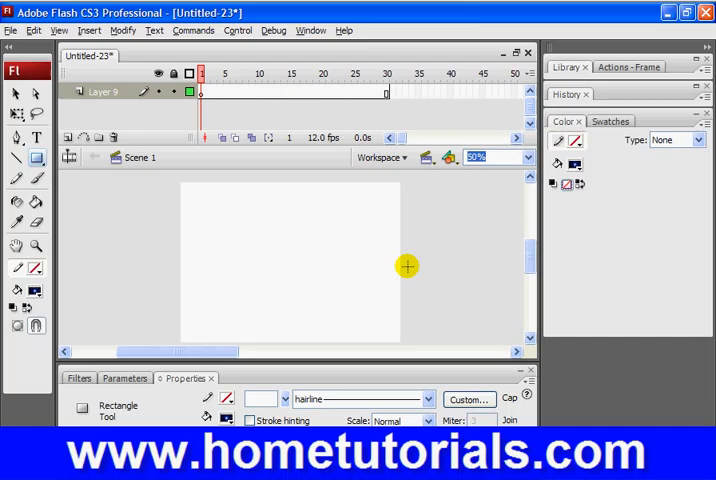
{"action": "mouse_move", "coordinate": [184, 186]}
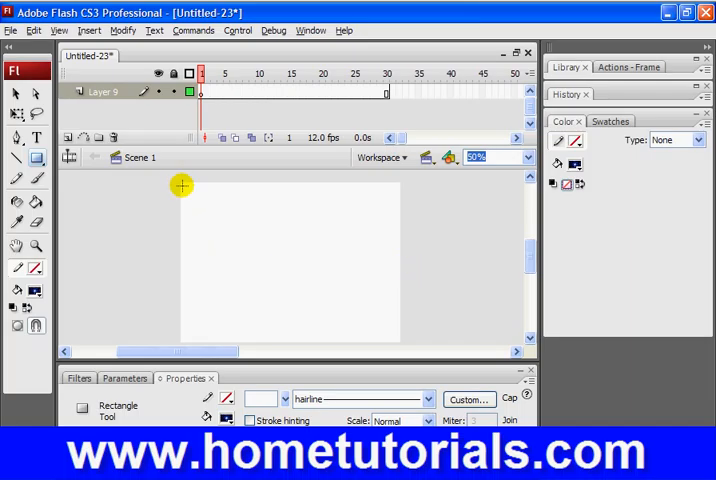
{"action": "mouse_move", "coordinate": [186, 190]}
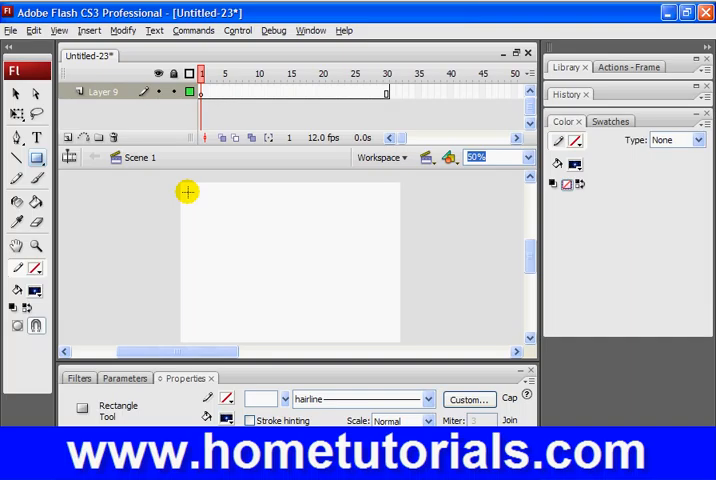
Step: Draw the bitmap-filled background rectangle across the stage, slightly inset from its edges
{"action": "left_click_drag", "start_coordinate": [188, 192], "coordinate": [396, 320]}
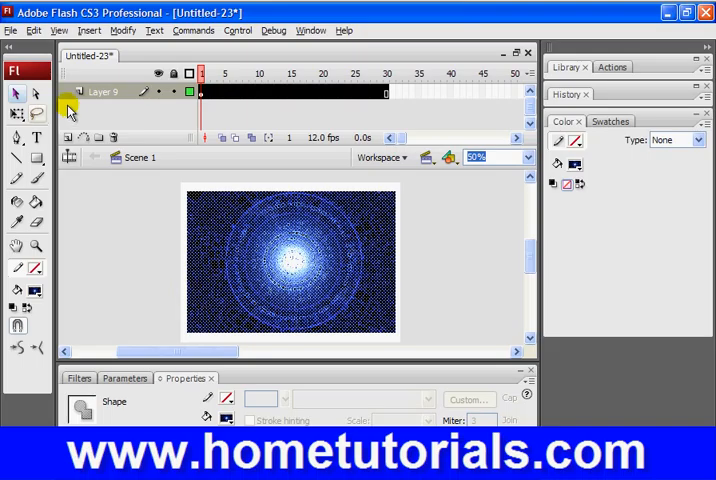
Step: Switch to the Selection Tool to work with objects on the stage
{"action": "left_click", "coordinate": [230, 192]}
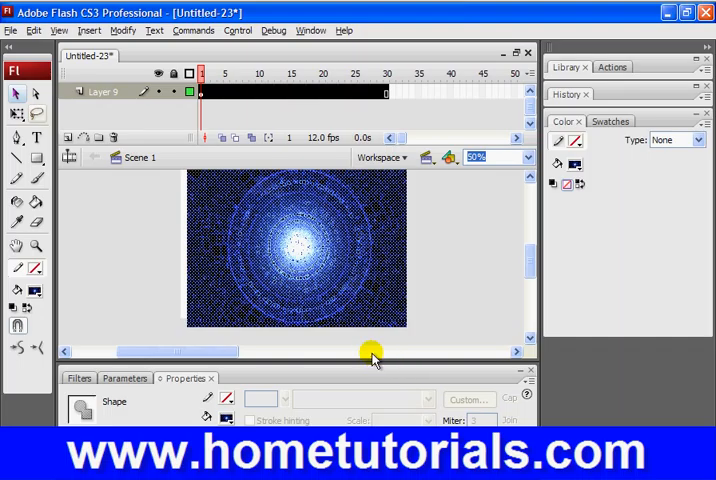
{"action": "mouse_move", "coordinate": [286, 364]}
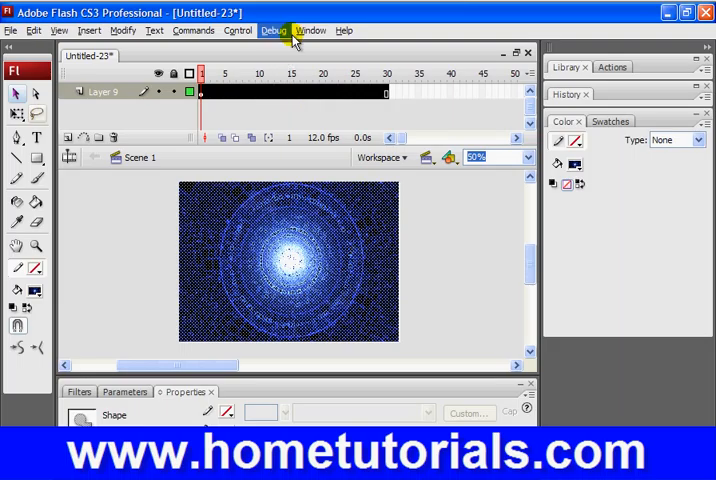
Step: Bring up the Align panel and centre the background image vertically on the stage
{"action": "left_click", "coordinate": [312, 30]}
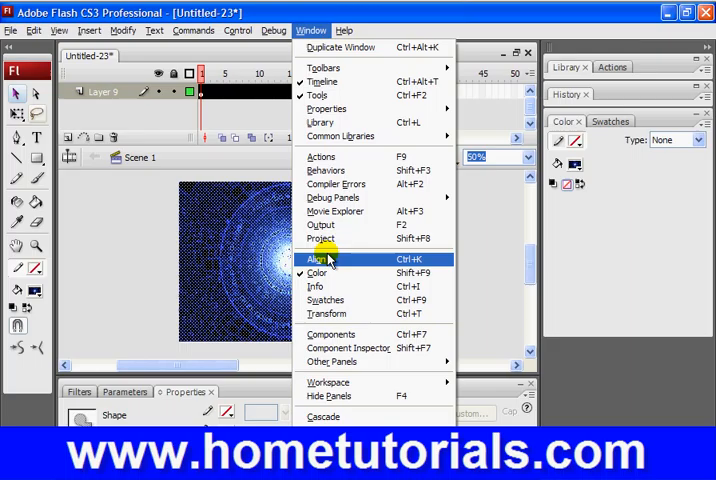
{"action": "left_click", "coordinate": [318, 258]}
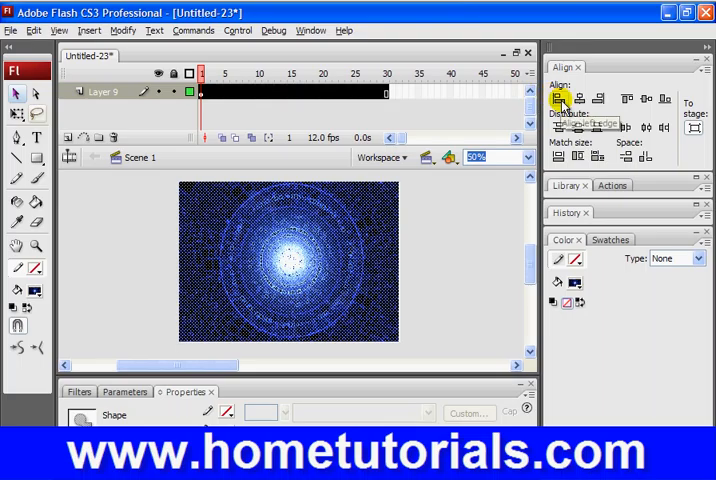
{"action": "mouse_move", "coordinate": [578, 98]}
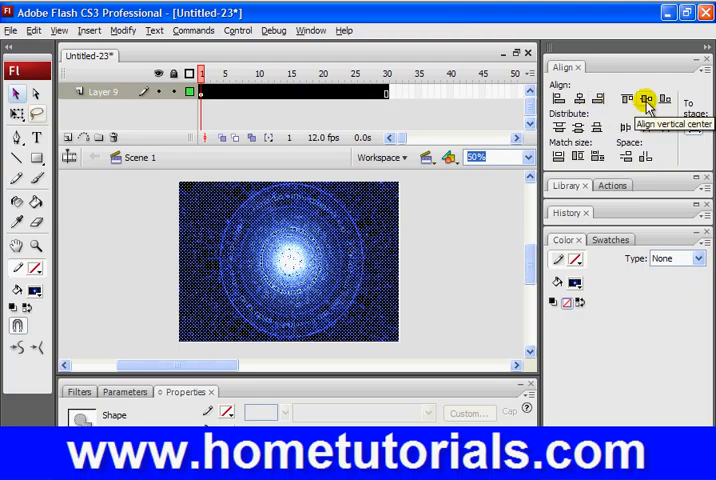
{"action": "mouse_move", "coordinate": [664, 100]}
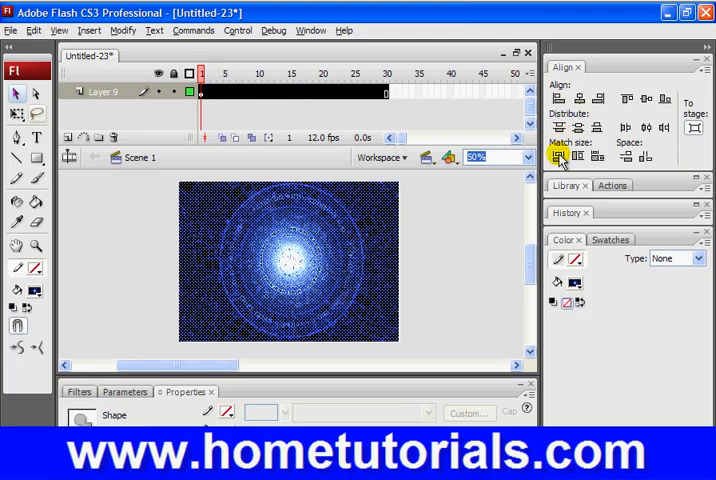
{"action": "mouse_move", "coordinate": [600, 158]}
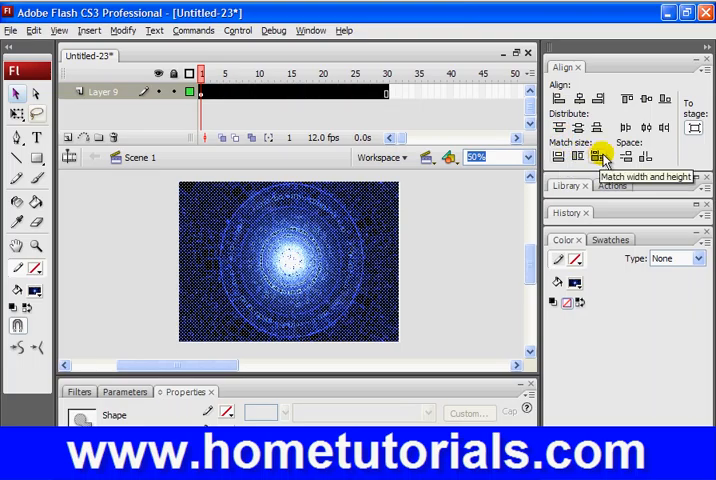
{"action": "mouse_move", "coordinate": [576, 108]}
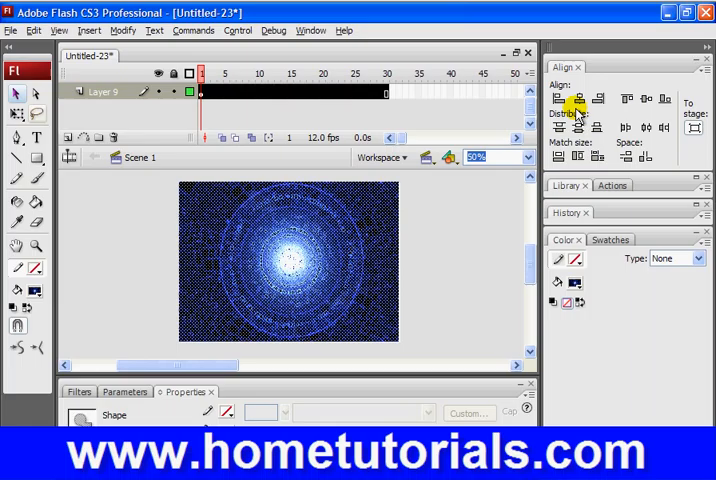
{"action": "mouse_move", "coordinate": [580, 98]}
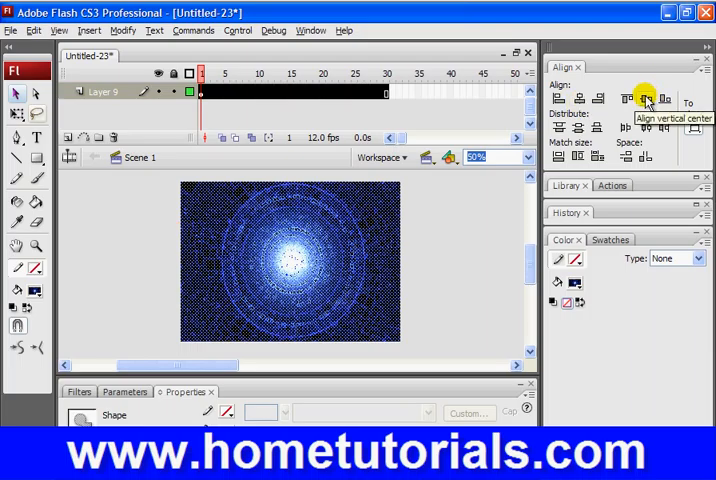
{"action": "left_click", "coordinate": [646, 98]}
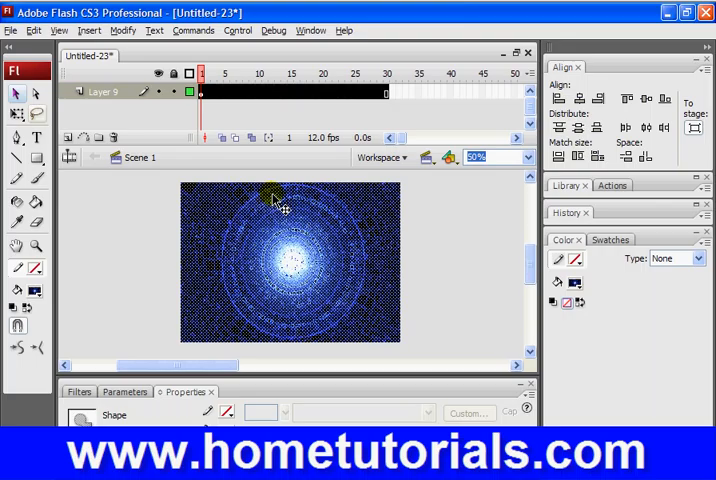
{"action": "mouse_move", "coordinate": [224, 208]}
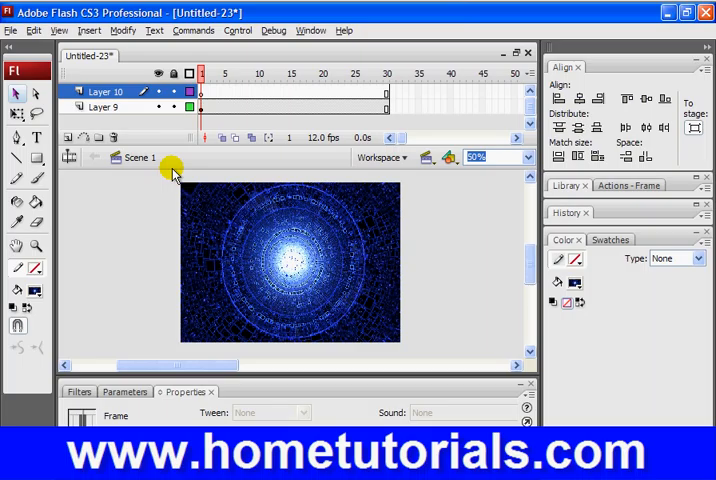
Step: Select Layer 9 and marquee-select the whole background image on the stage
{"action": "left_click", "coordinate": [104, 108]}
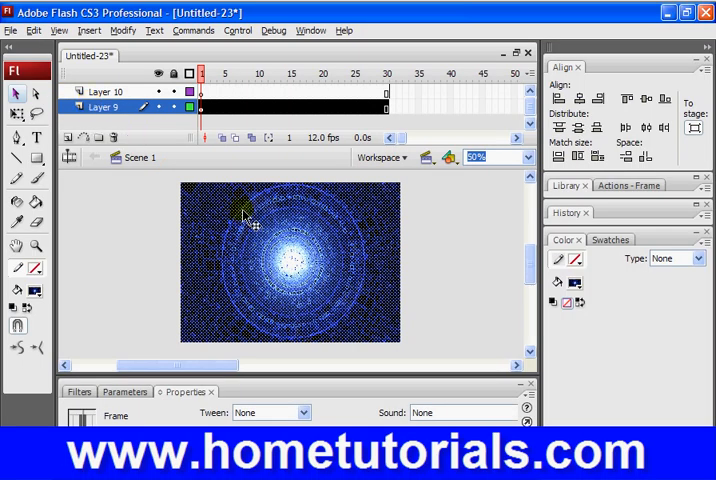
{"action": "left_click_drag", "start_coordinate": [244, 216], "coordinate": [320, 262]}
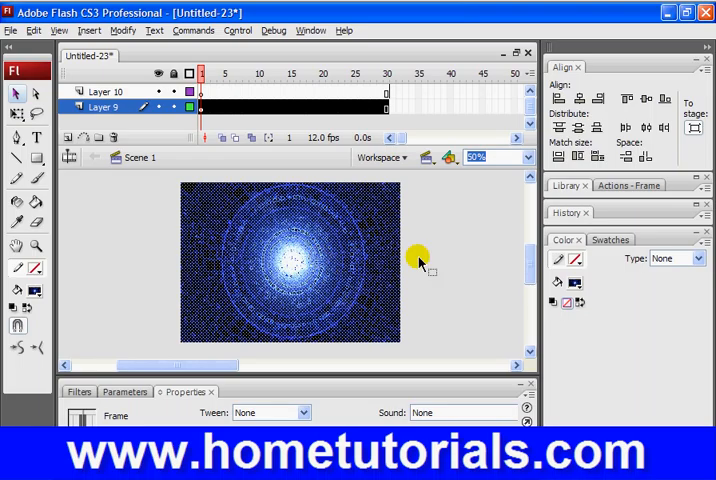
{"action": "mouse_move", "coordinate": [530, 352]}
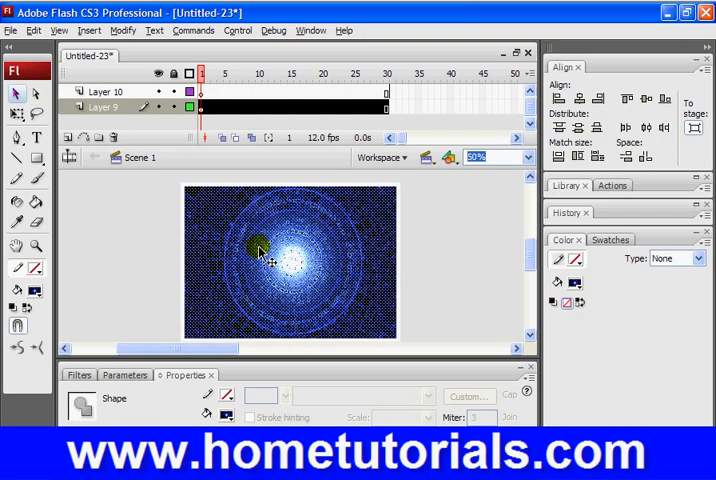
{"action": "mouse_move", "coordinate": [576, 272]}
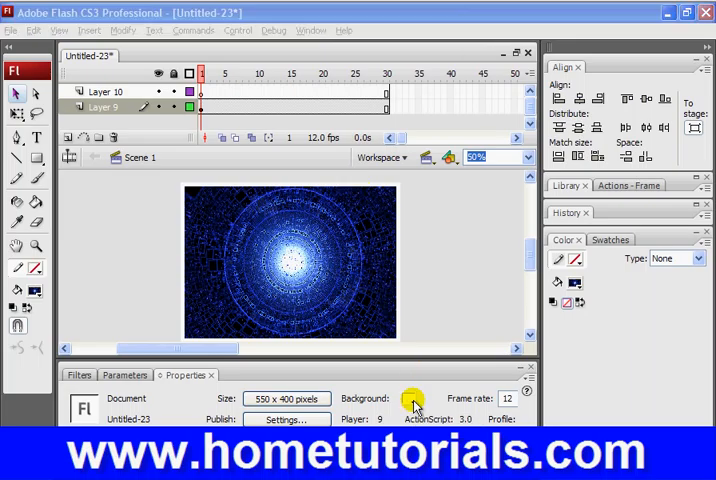
Step: Set the document Background colour to dark blue in Properties and show the Control menu
{"action": "left_click", "coordinate": [412, 400]}
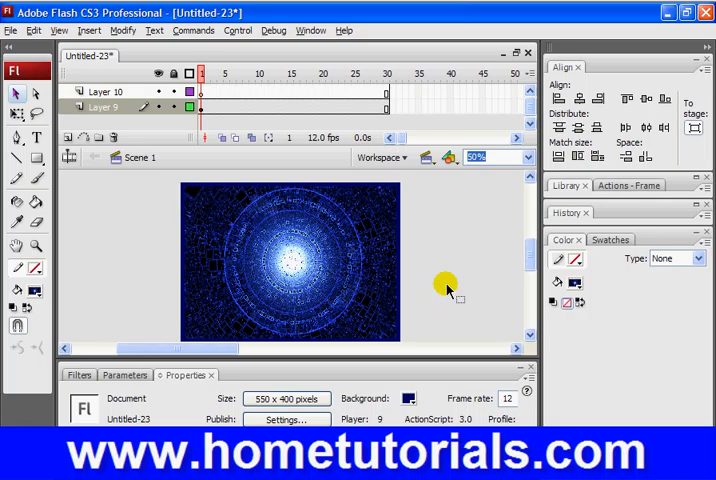
{"action": "left_click", "coordinate": [238, 30]}
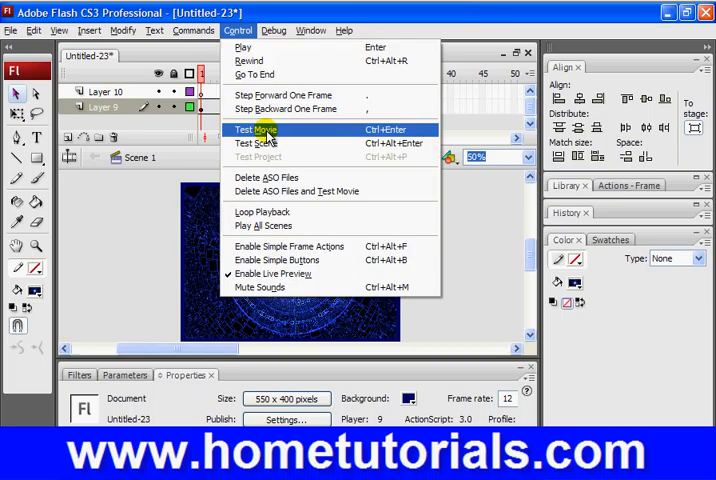
{"action": "left_click", "coordinate": [252, 128]}
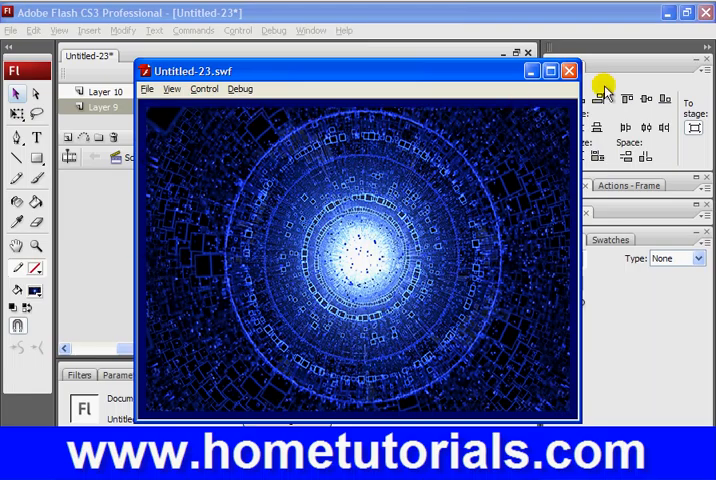
{"action": "mouse_move", "coordinate": [370, 156]}
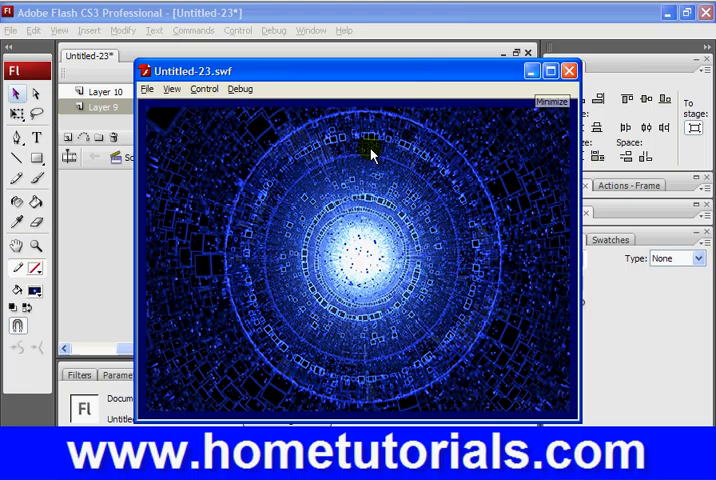
{"action": "mouse_move", "coordinate": [568, 70]}
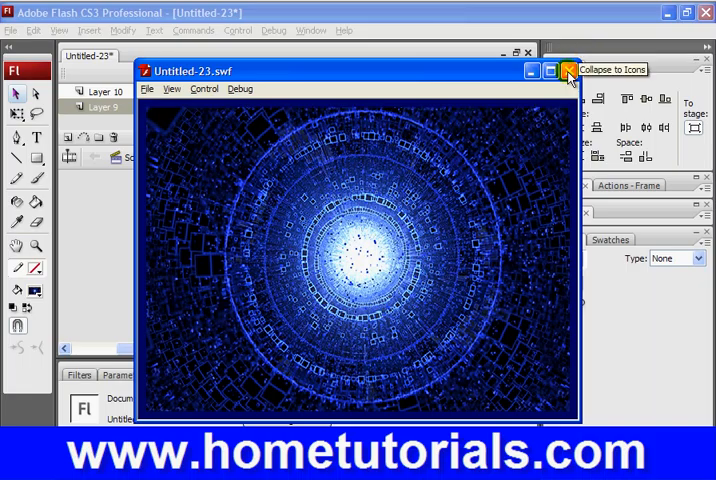
{"action": "left_click", "coordinate": [568, 72]}
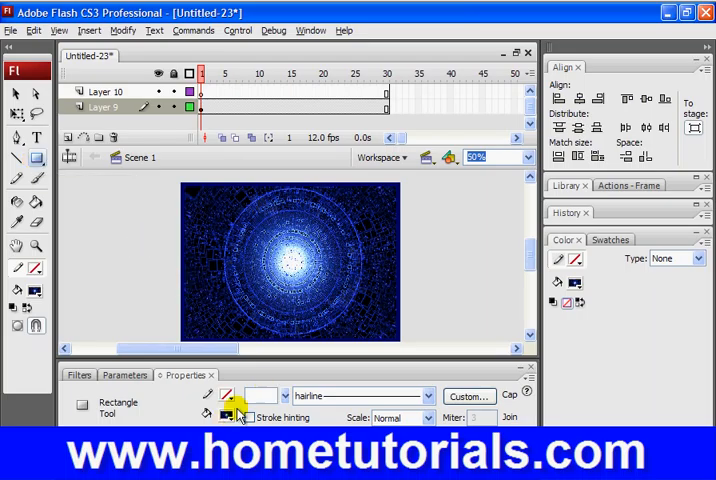
Step: Set the rectangle stroke and red fill, draw a red square and copy it
{"action": "left_click", "coordinate": [228, 412]}
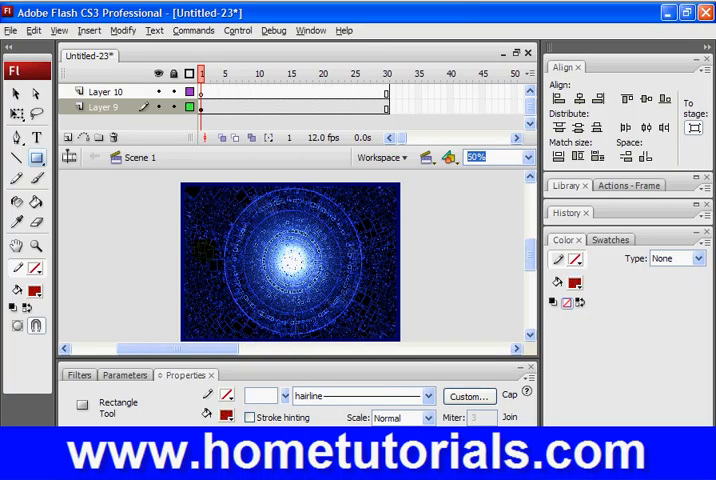
{"action": "left_click", "coordinate": [104, 92]}
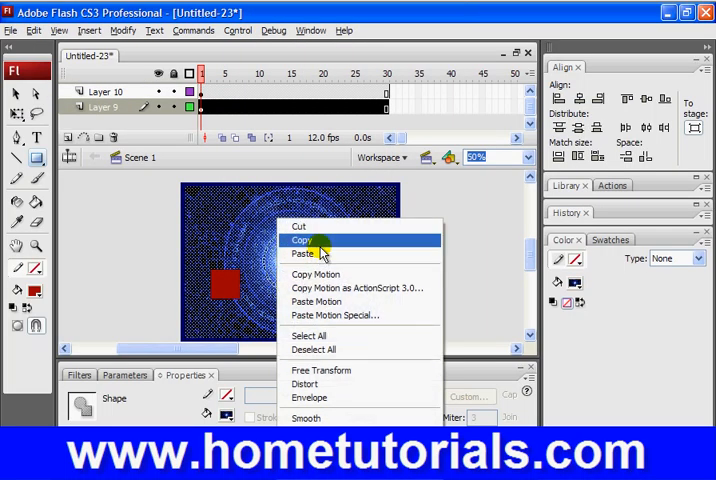
{"action": "left_click", "coordinate": [302, 254]}
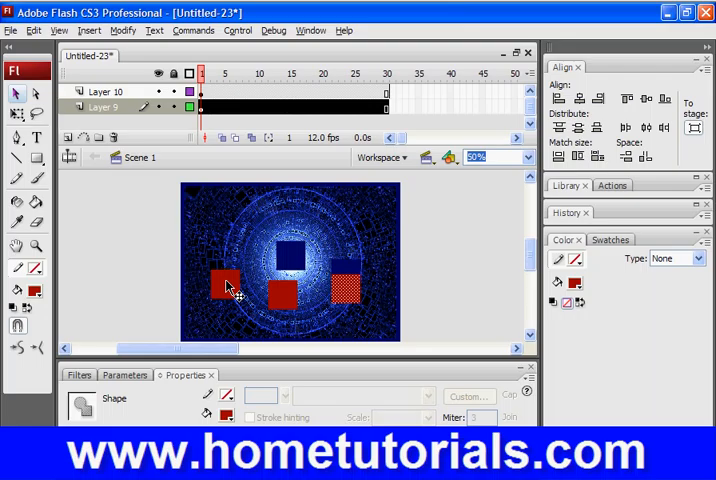
{"action": "mouse_move", "coordinate": [224, 278]}
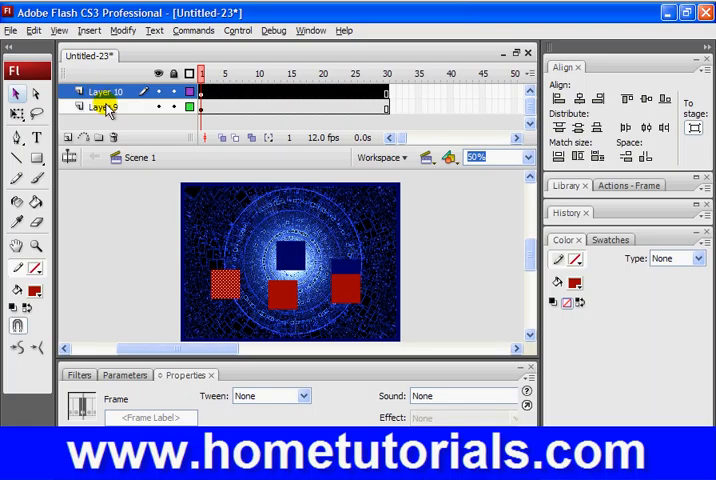
Step: On Layer 10, paste three red squares over the background and drag one into position
{"action": "left_click", "coordinate": [104, 108]}
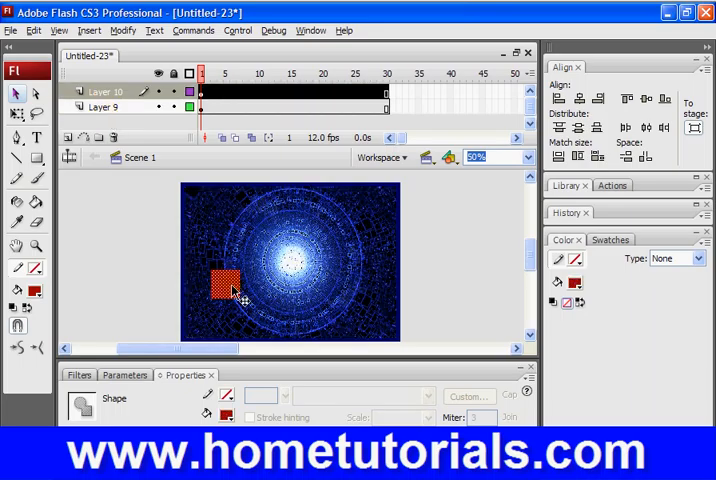
{"action": "right_click", "coordinate": [222, 284]}
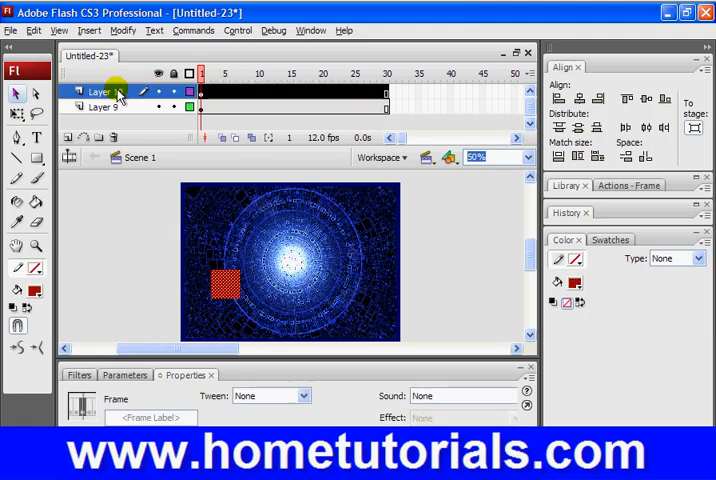
{"action": "right_click", "coordinate": [222, 284]}
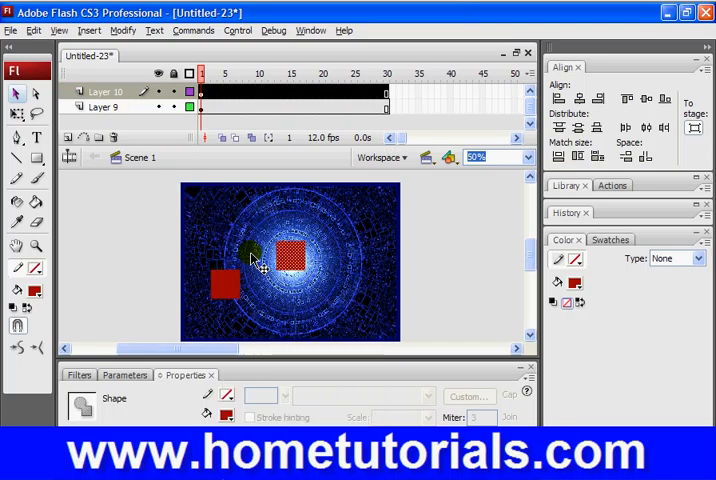
{"action": "right_click", "coordinate": [256, 260]}
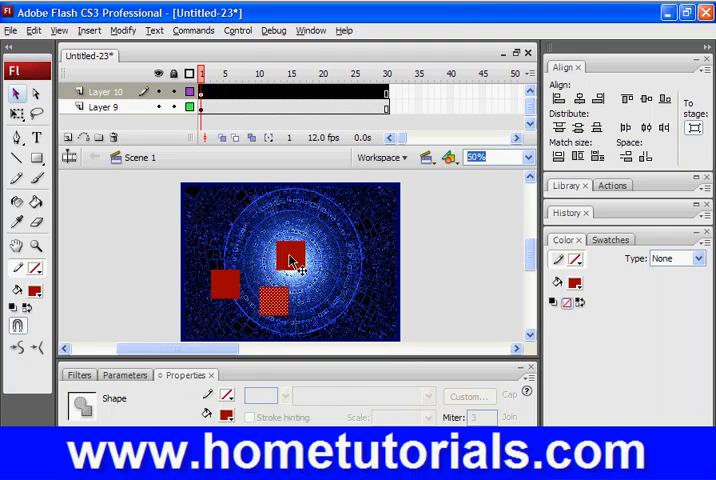
{"action": "left_click_drag", "start_coordinate": [288, 256], "coordinate": [308, 300]}
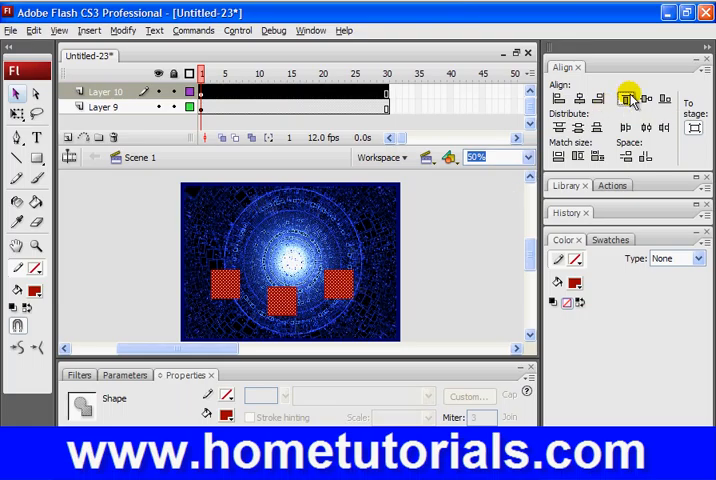
Step: Align the squares to the stage's top and bottom edges, then space them evenly vertically
{"action": "left_click", "coordinate": [624, 96]}
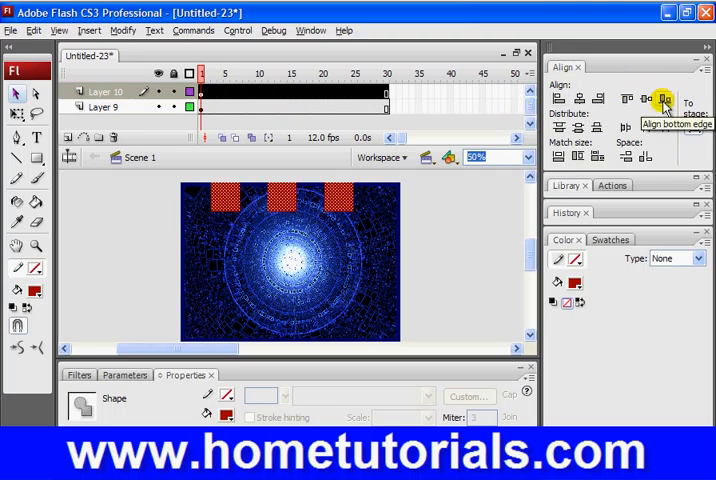
{"action": "left_click", "coordinate": [664, 98]}
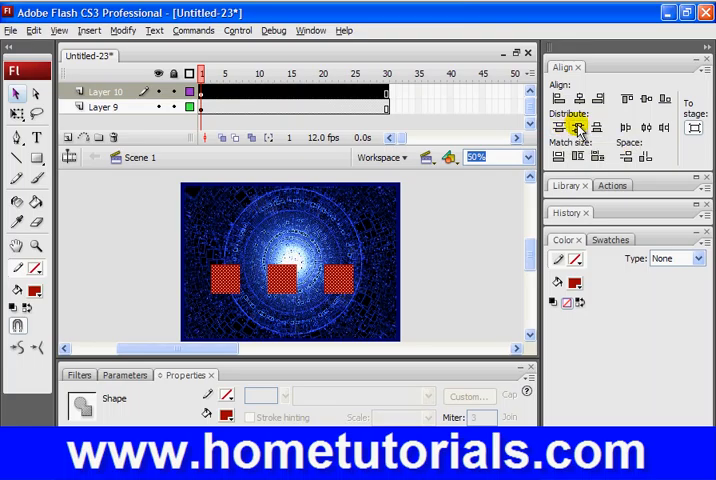
{"action": "mouse_move", "coordinate": [576, 128]}
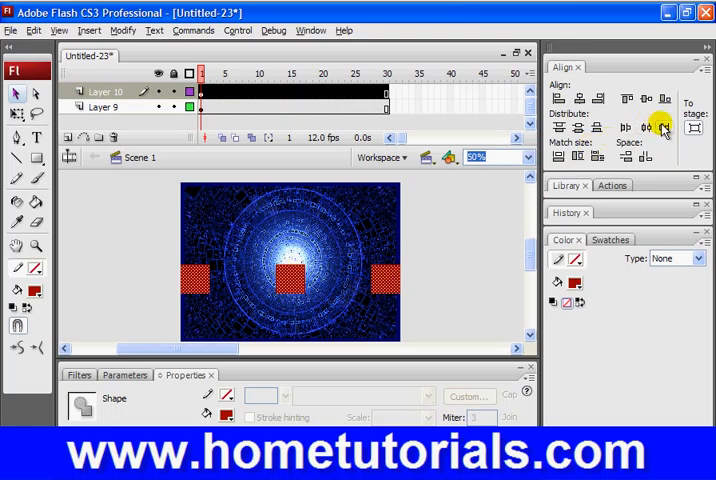
{"action": "mouse_move", "coordinate": [558, 156]}
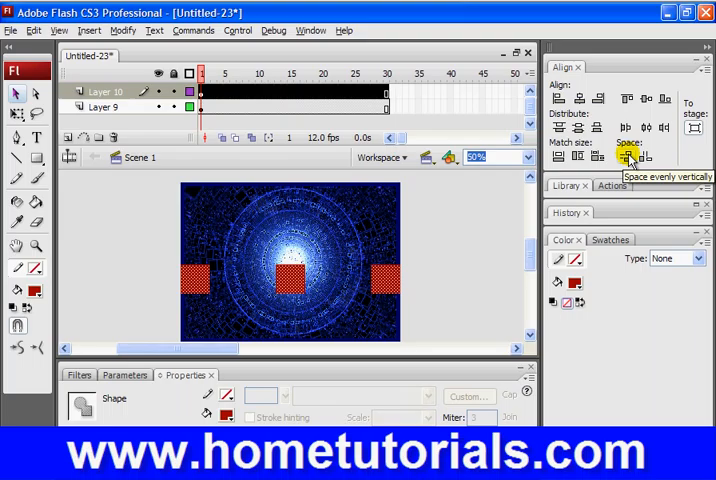
{"action": "left_click", "coordinate": [632, 160]}
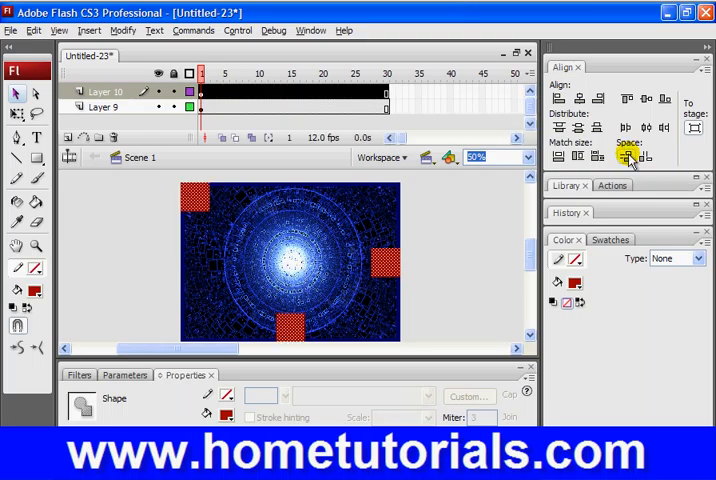